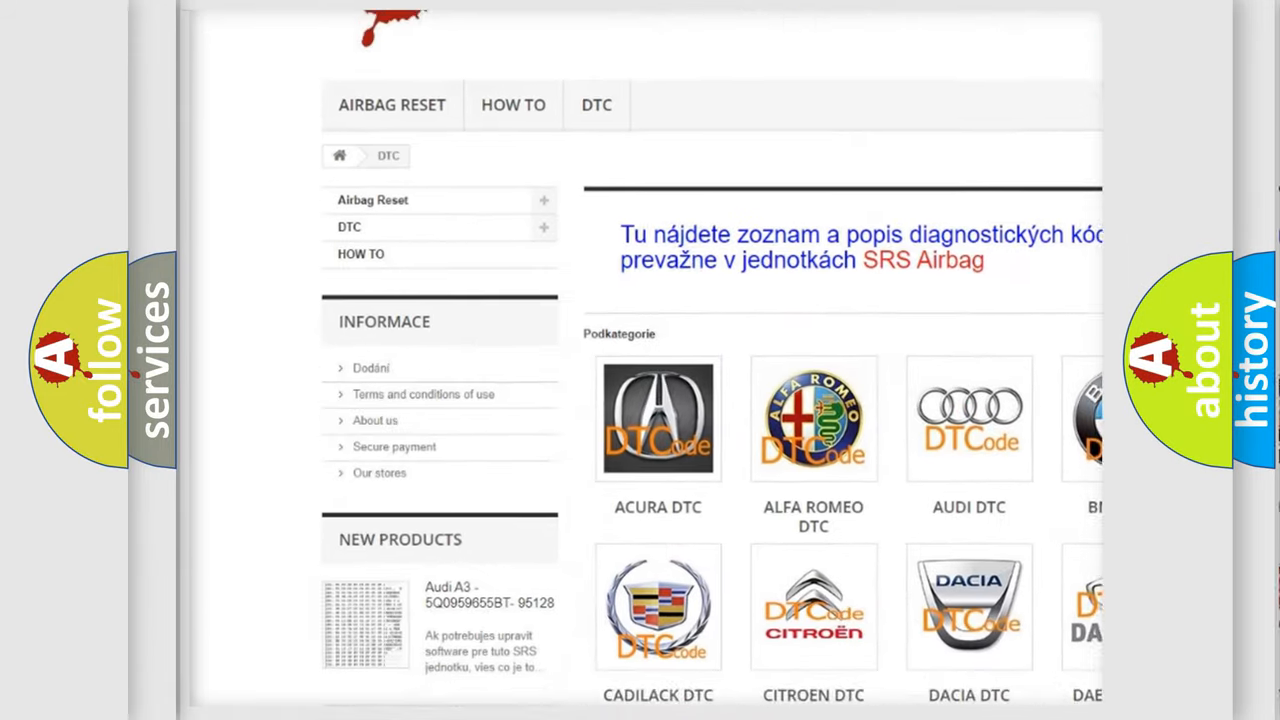
scroll("down", 3)
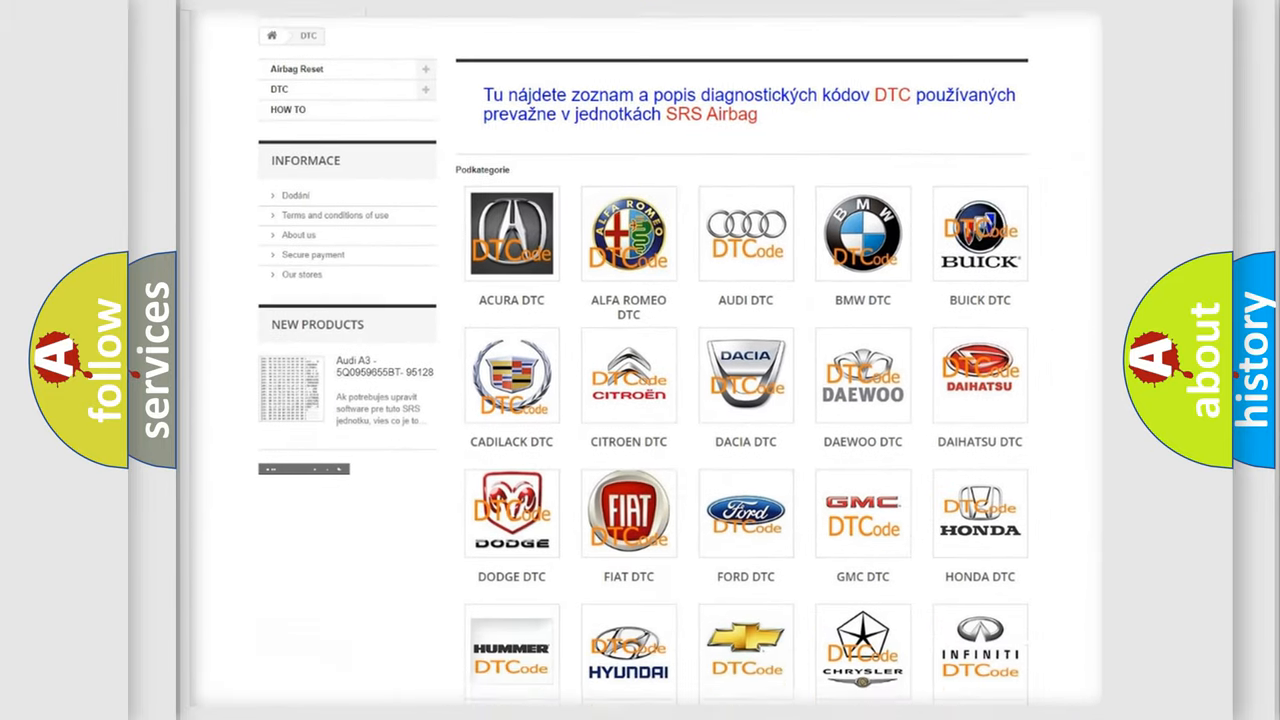
scroll("down", 3)
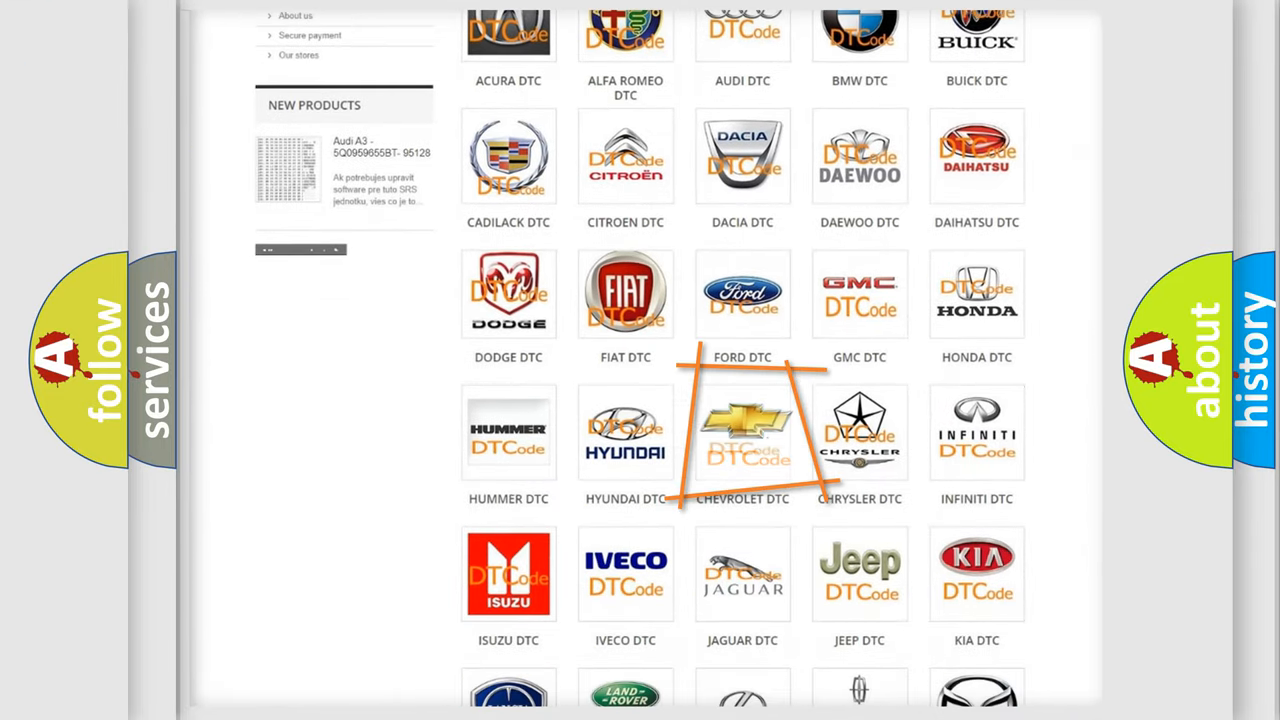